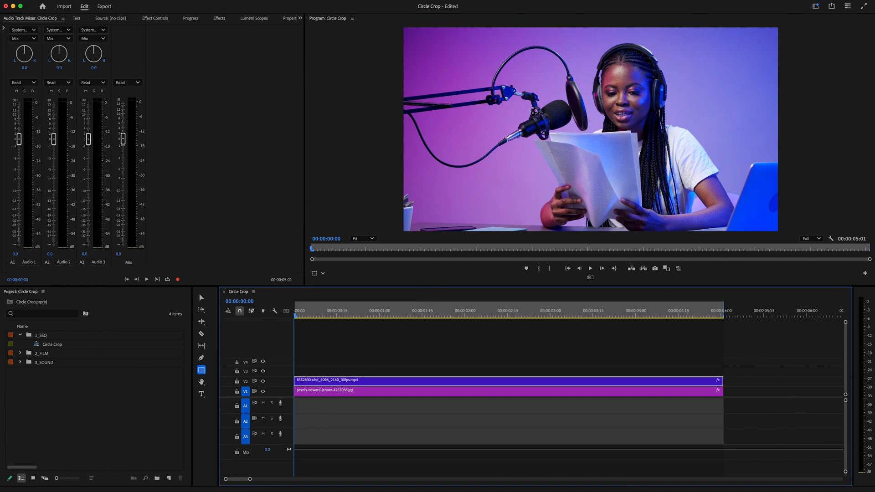
Apply the Distort > Offset effect to the V2 clip, then filter effects to 'track matte key'.
{"action": "left_click", "coordinate": [218, 17]}
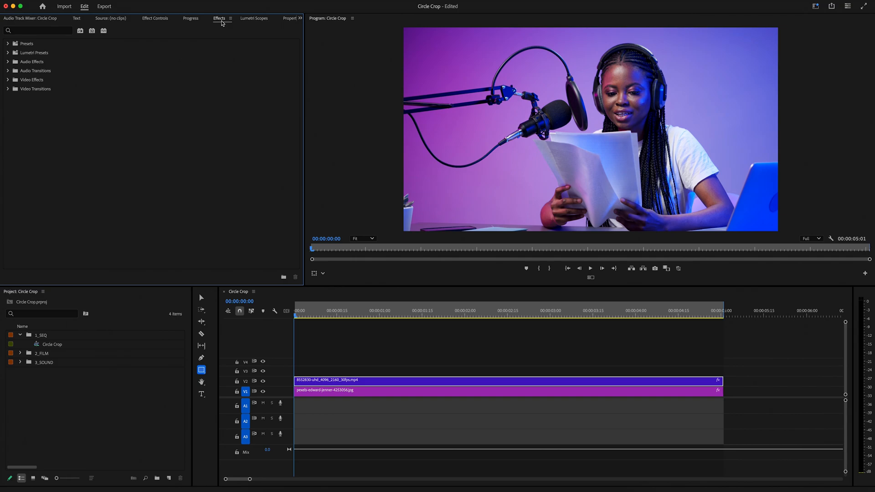
{"action": "left_click", "coordinate": [38, 30]}
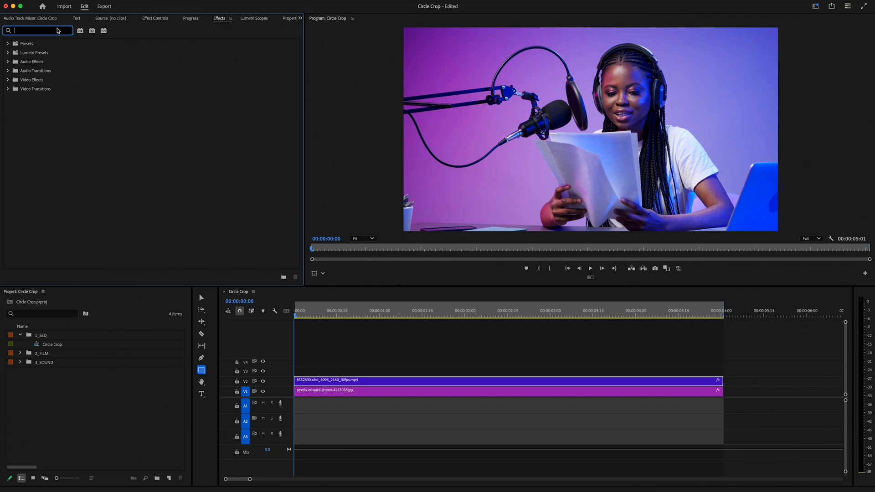
{"action": "type", "text": "offset"}
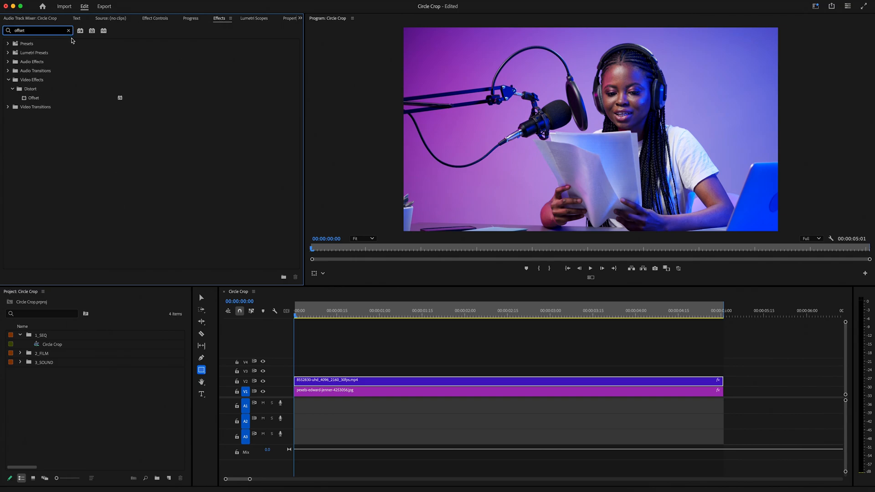
{"action": "left_click_drag", "start_coordinate": [33, 98], "coordinate": [353, 355]}
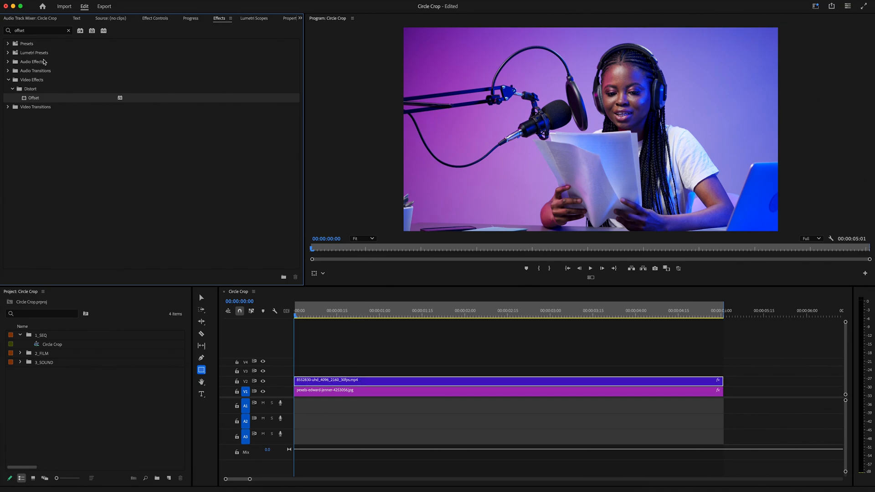
{"action": "type", "text": "trac"}
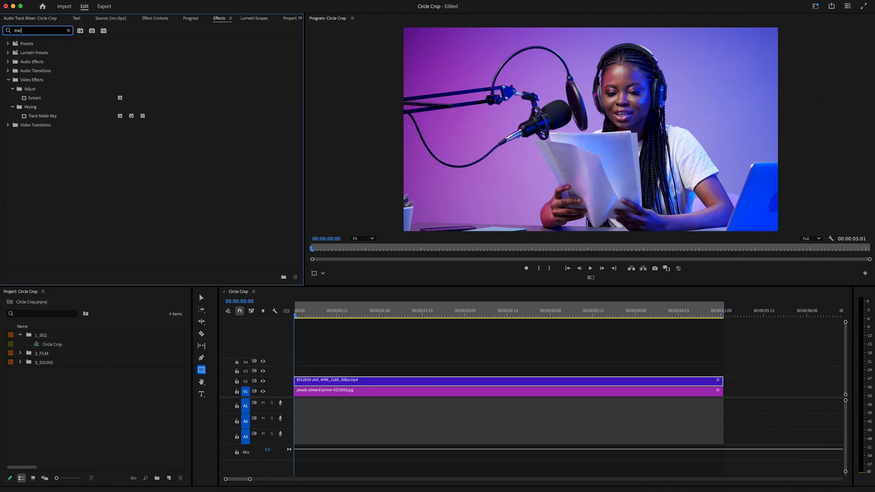
{"action": "type", "text": "track matte key"}
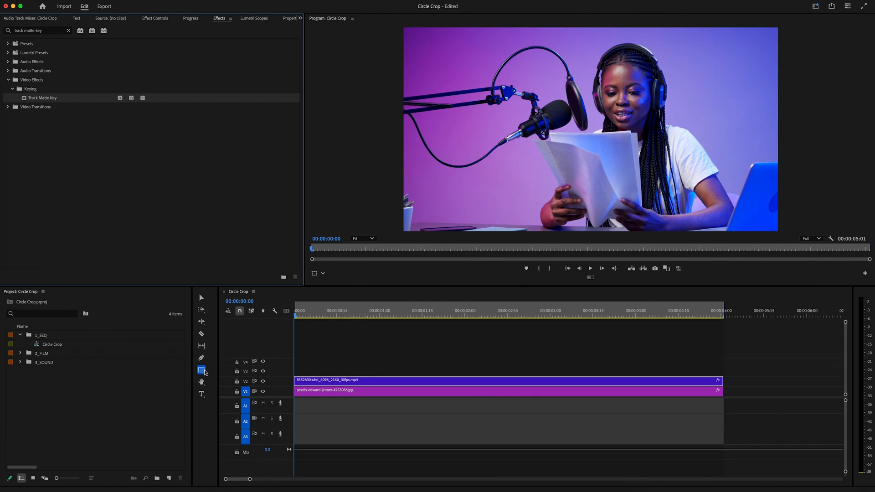
Select the Ellipse Tool from the shape tool flyout.
{"action": "left_click", "coordinate": [201, 369]}
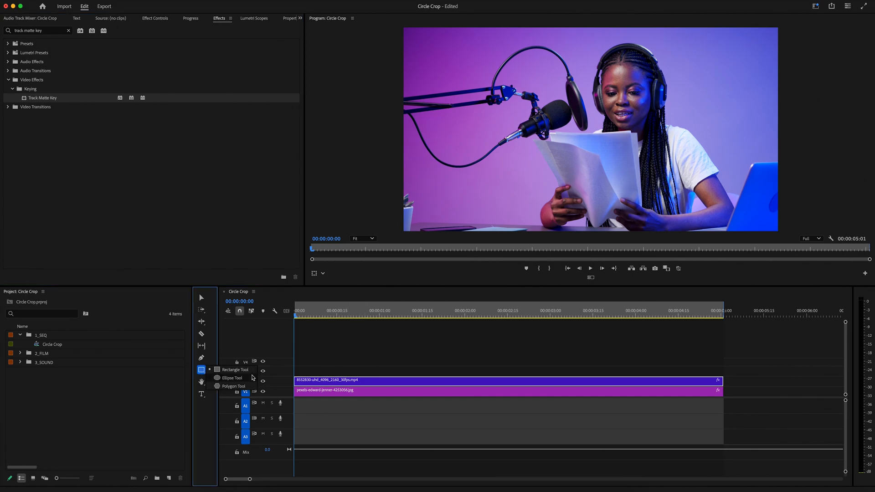
{"action": "left_click", "coordinate": [230, 378]}
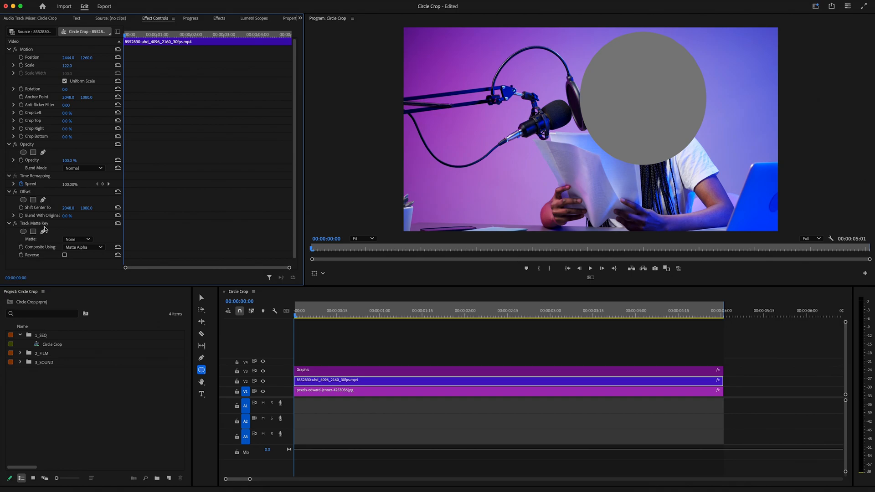
Set the Track Matte Key's Matte source to Video 3.
{"action": "left_click", "coordinate": [77, 238]}
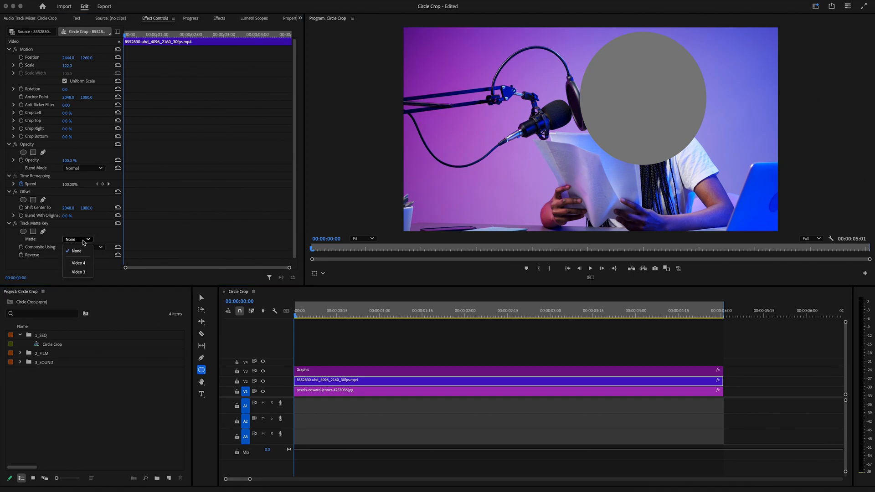
{"action": "left_click", "coordinate": [78, 272]}
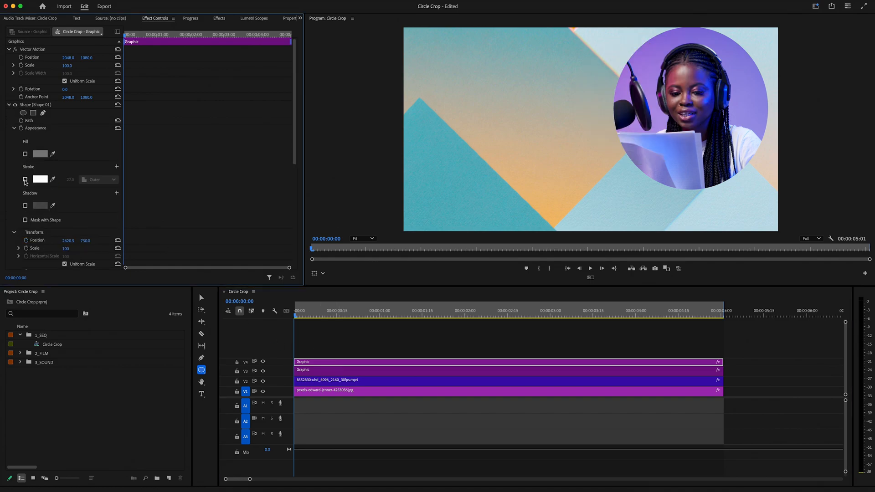
Enable a white Stroke on the copied circle graphic on V4.
{"action": "left_click", "coordinate": [25, 179]}
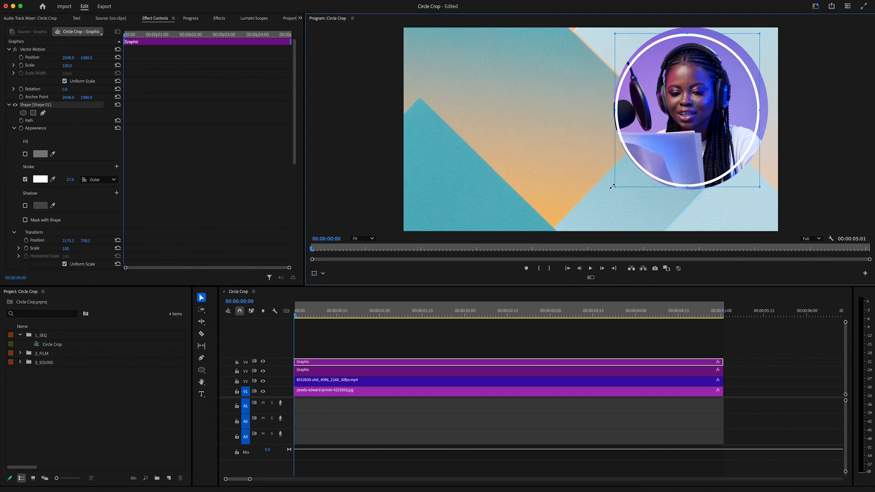
Nudge the white ring over the masked circle and deselect the graphic clip.
{"action": "left_click_drag", "start_coordinate": [612, 187], "coordinate": [614, 188]}
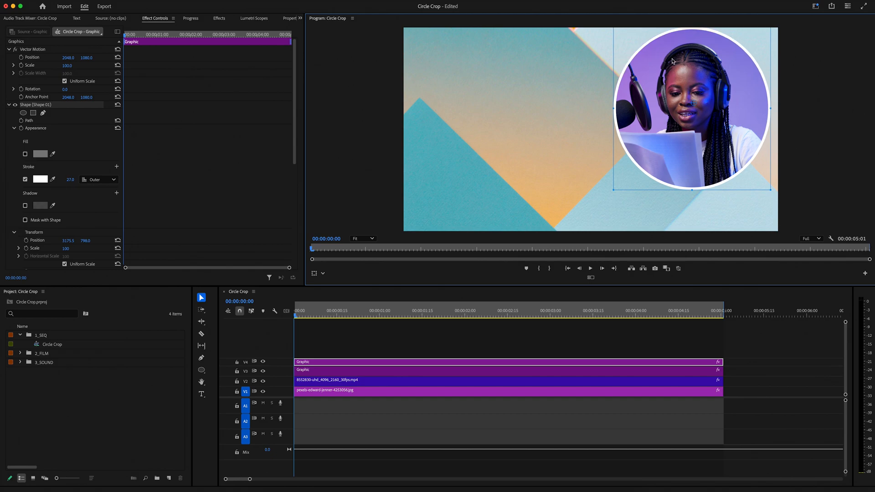
{"action": "left_click", "coordinate": [319, 333]}
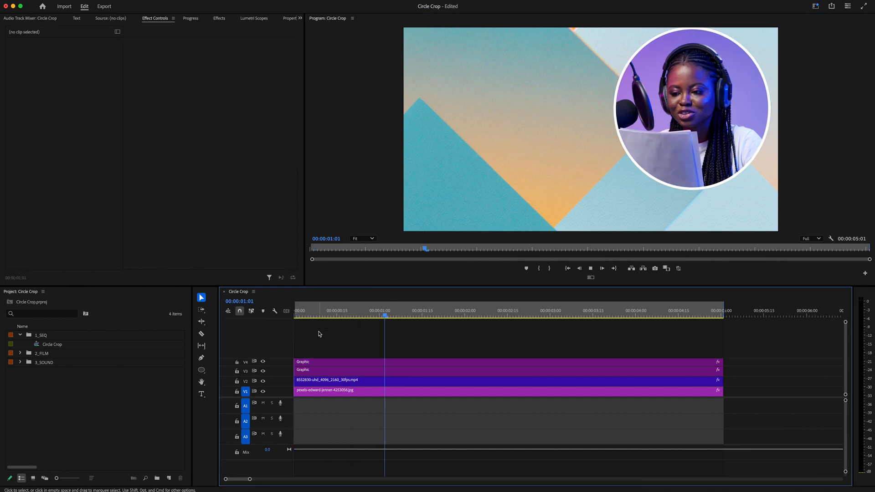
Nest the selected V2–V4 clips as Nested Sequence 05.
{"action": "right_click", "coordinate": [327, 380]}
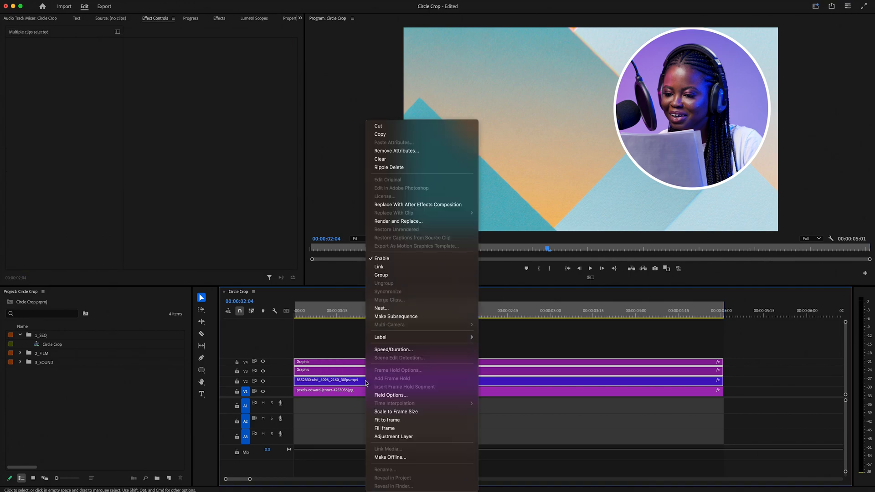
{"action": "left_click", "coordinate": [381, 308]}
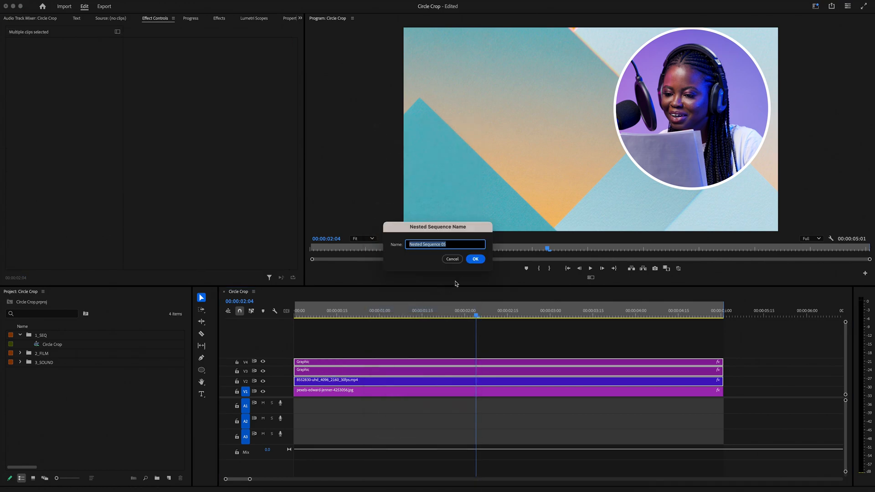
{"action": "left_click", "coordinate": [474, 259]}
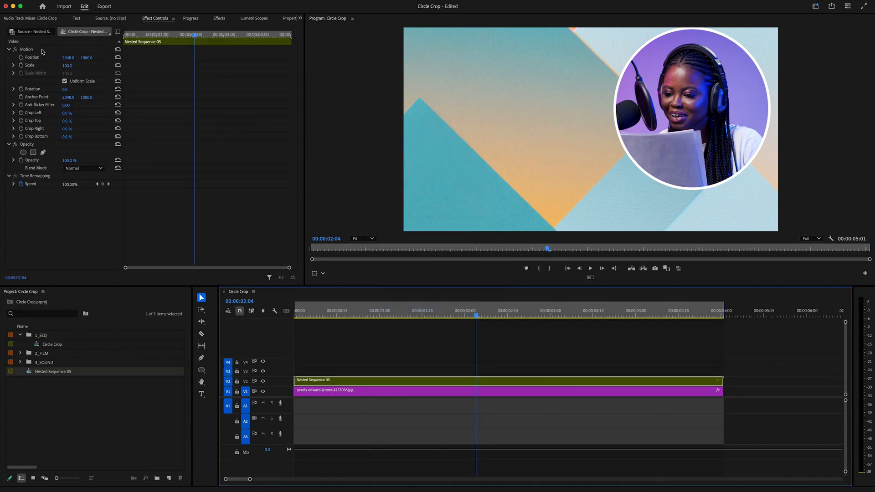